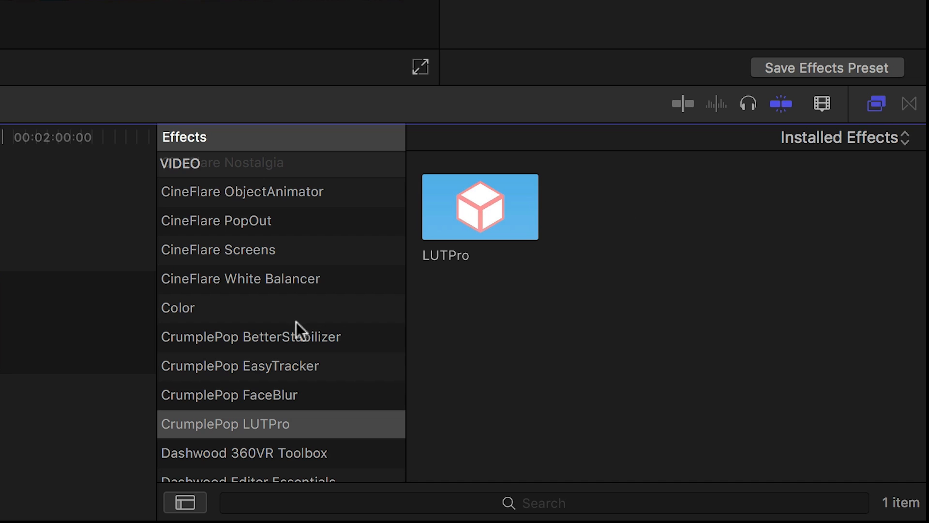
pyautogui.moveTo(343, 435)
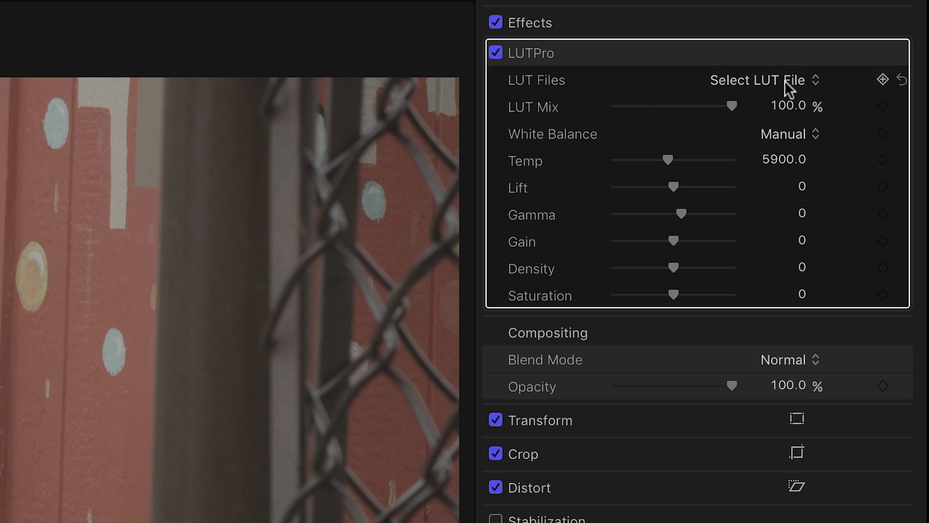
# Choose Blackmagic Cinema Camera Film to Rec709 v2.cube from the LUT Files list for the graffiti clip
pyautogui.click(757, 80)
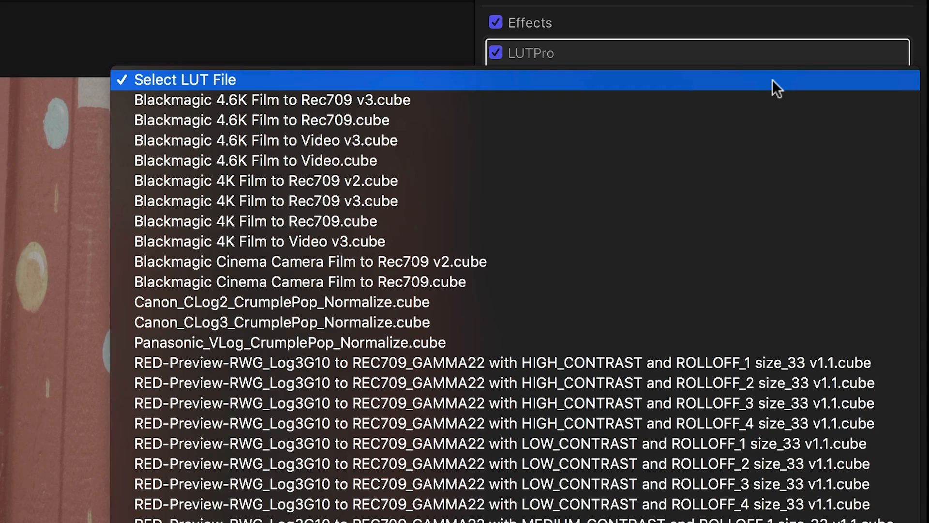
pyautogui.scroll(-3)
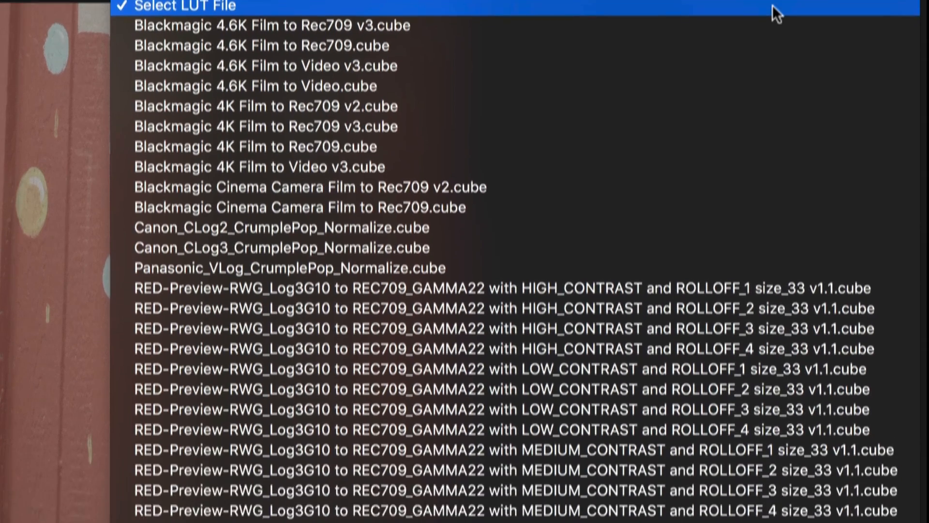
pyautogui.scroll(-3)
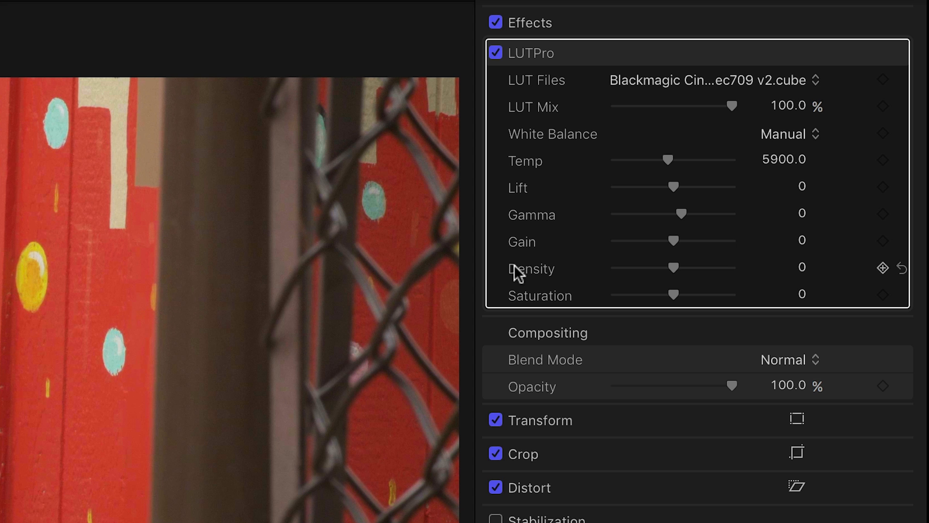
pyautogui.moveTo(536, 258)
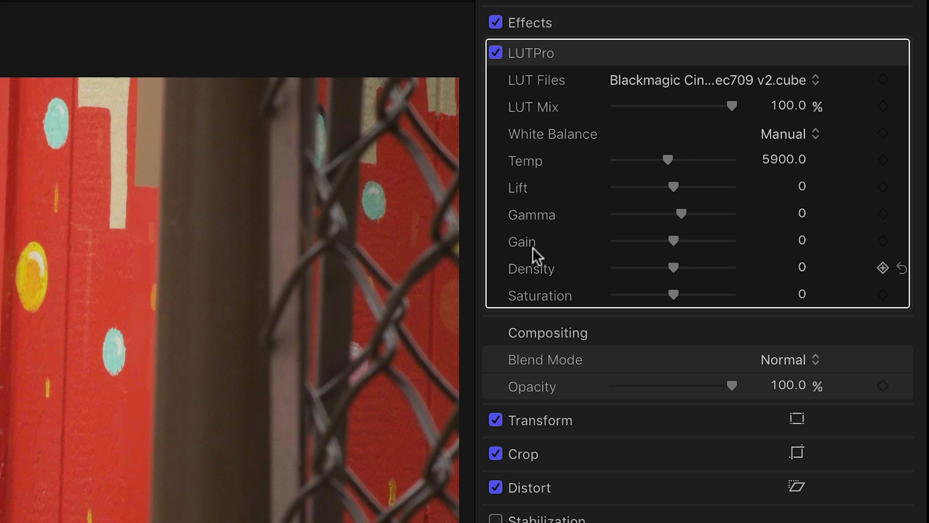
# Set White Balance to Auto, then warm the temperature, raise gamma slightly and increase density
pyautogui.click(789, 133)
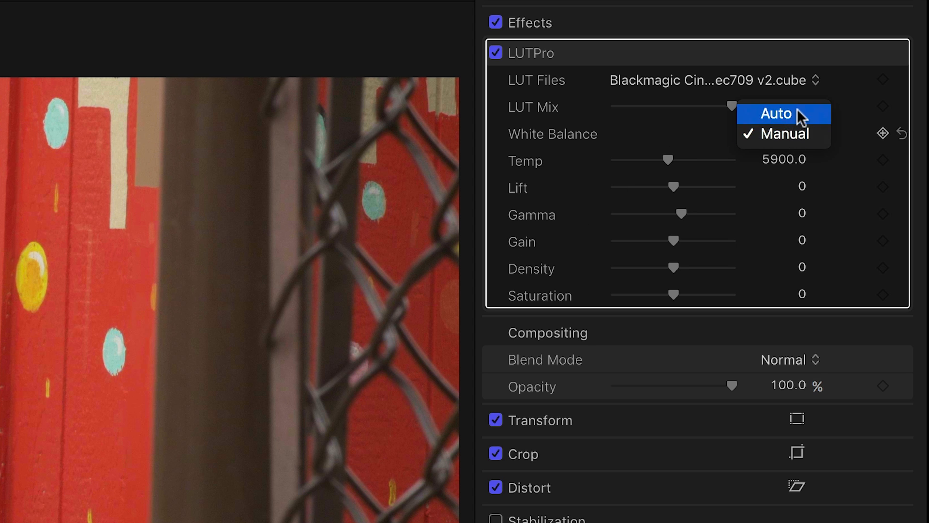
pyautogui.click(777, 114)
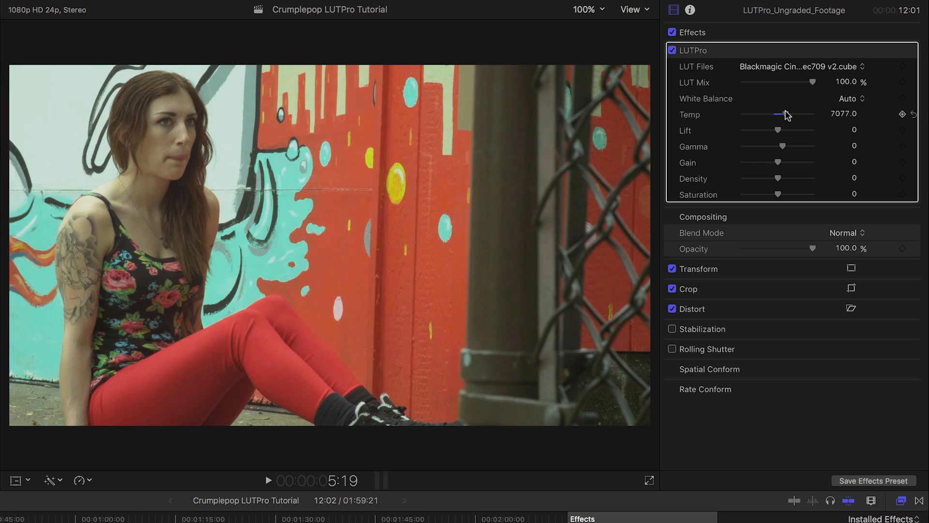
pyautogui.moveTo(778, 113); pyautogui.dragTo(784, 113)
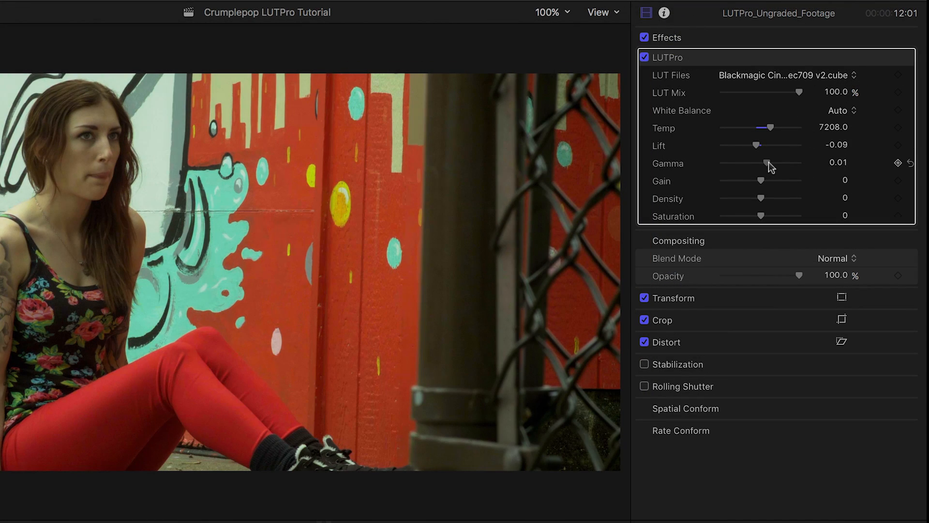
pyautogui.moveTo(768, 162); pyautogui.dragTo(774, 181)
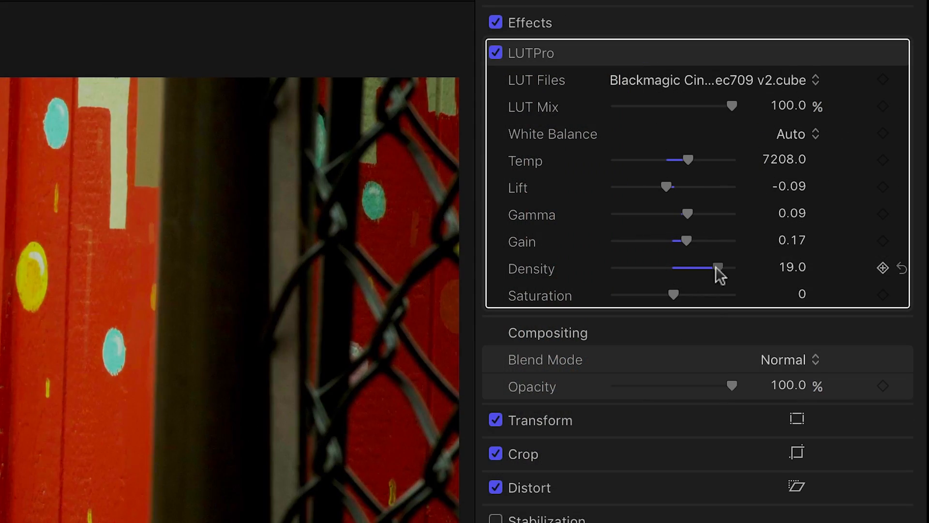
pyautogui.moveTo(720, 268); pyautogui.dragTo(681, 268)
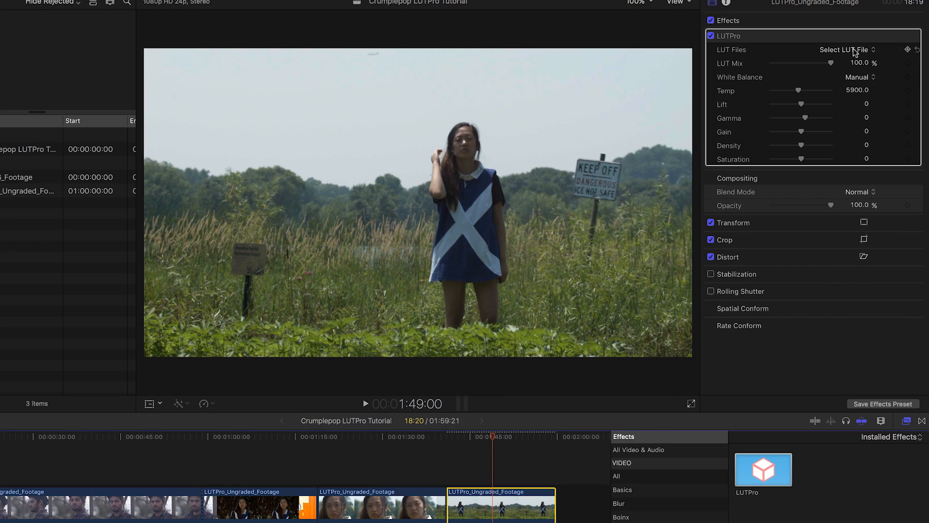
# Copy the Film Looks .cube files, including 2Strip.cube, into the CrumplePop LUTPro LUTs folder
pyautogui.click(843, 49)
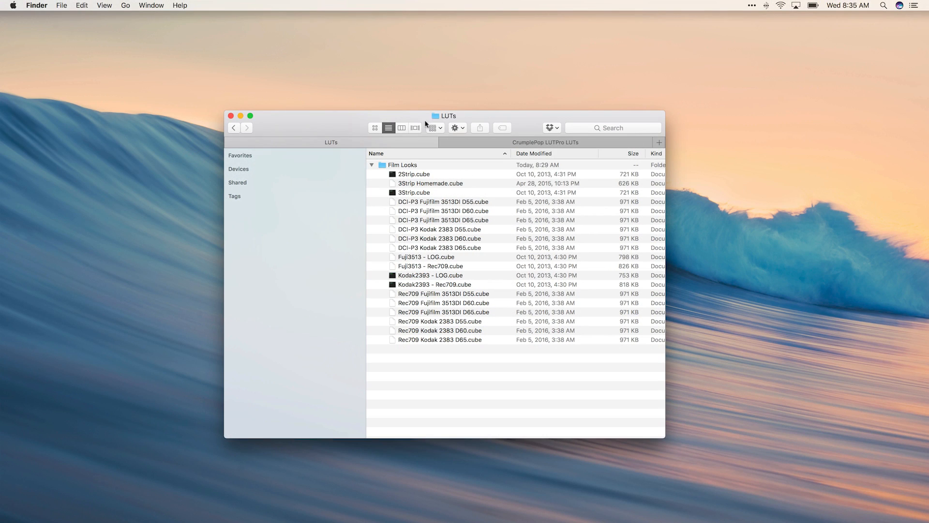
pyautogui.click(413, 174)
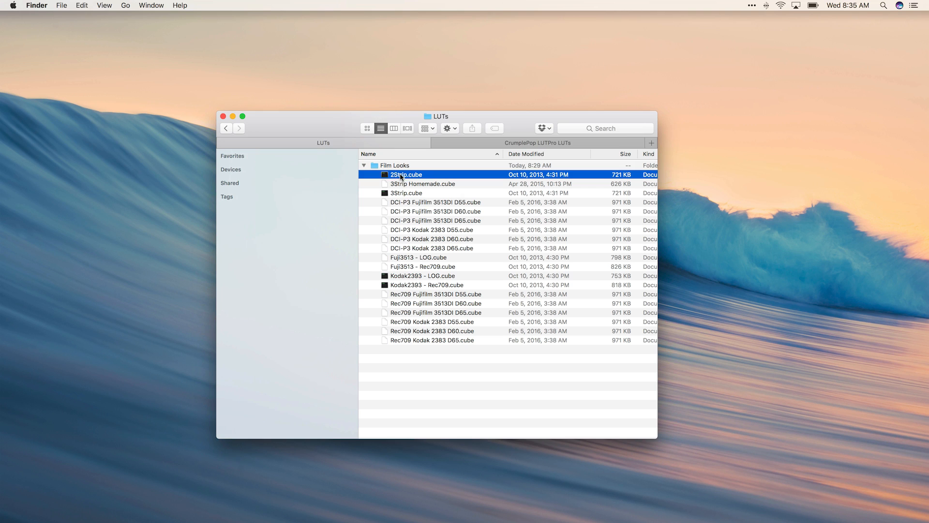
pyautogui.press('cmd+a')
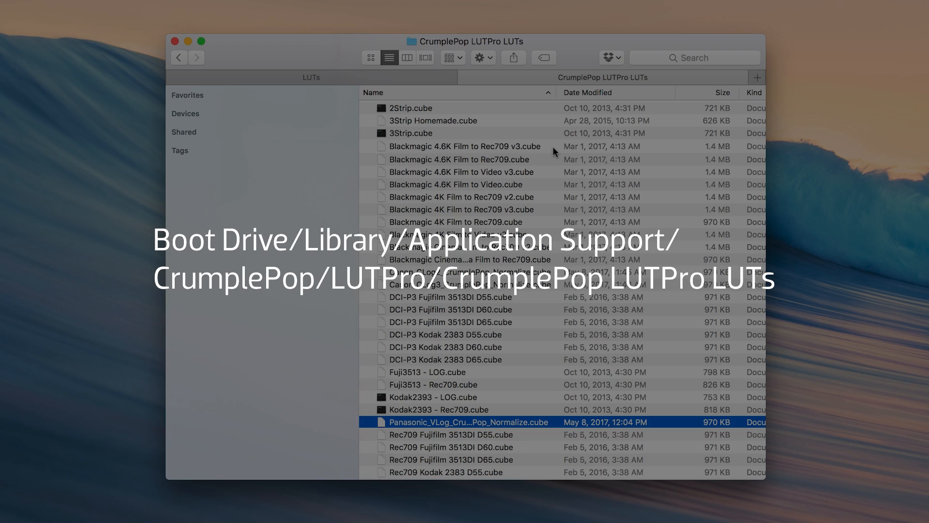
# Load 2Strip.cube from the LUT Files list onto the field clip for a desaturated film look
pyautogui.click(142, 15)
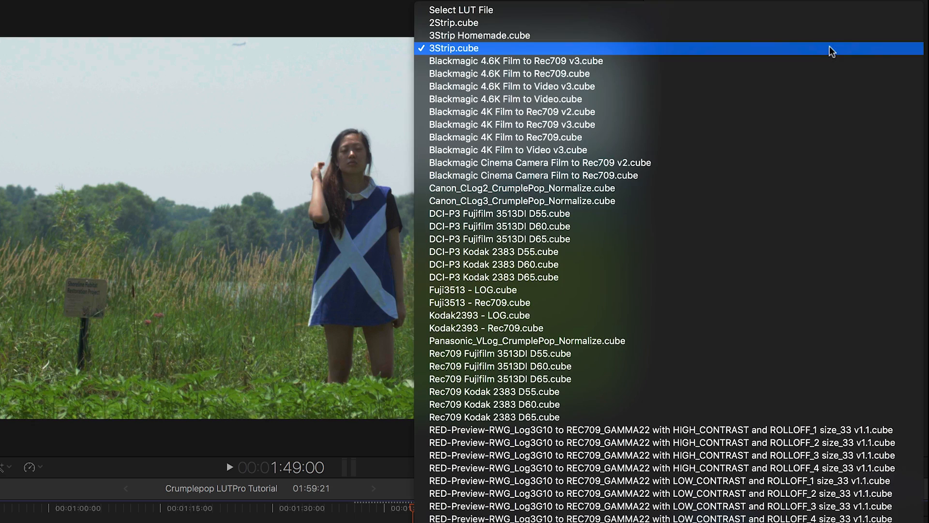
pyautogui.click(454, 22)
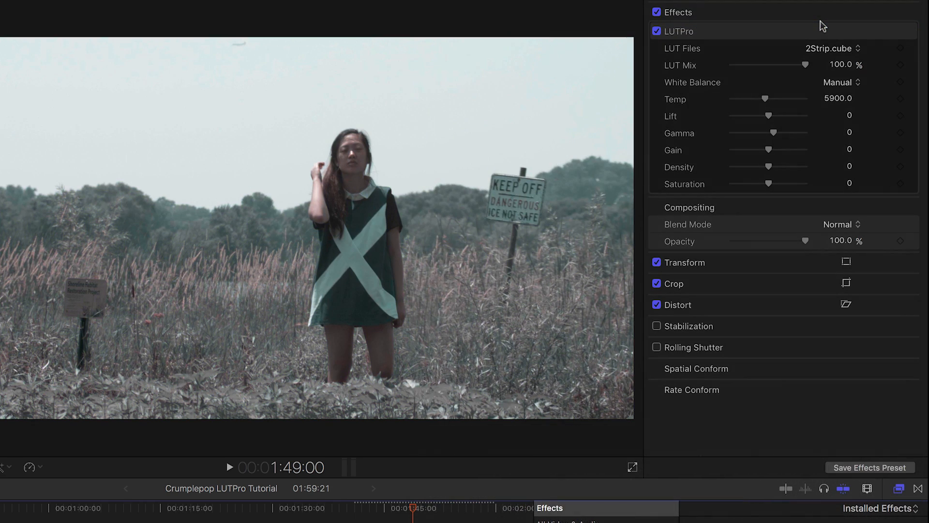